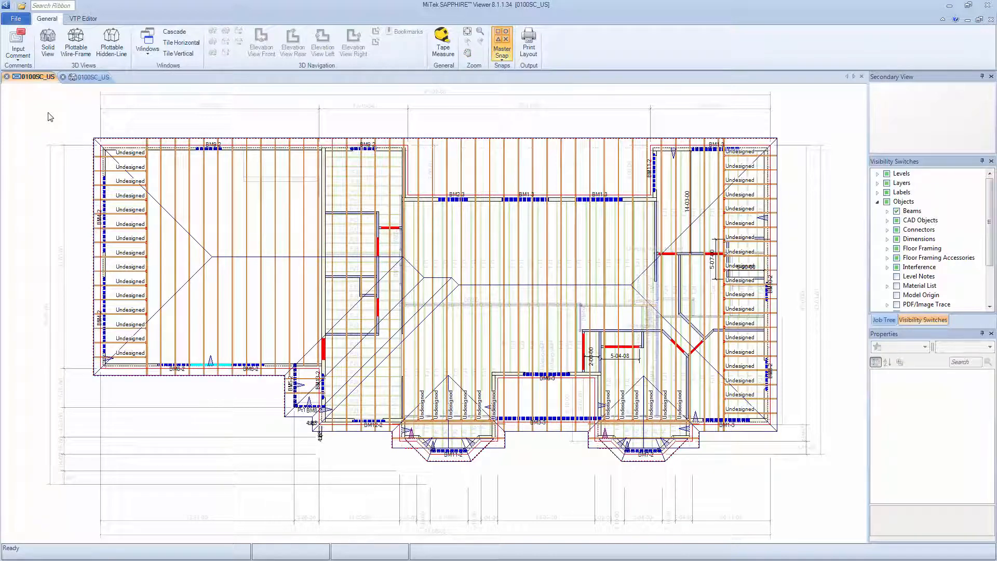
- Show the house framing plan as a solid 3D model via Solid View
{"action": "left_click", "coordinate": [90, 76]}
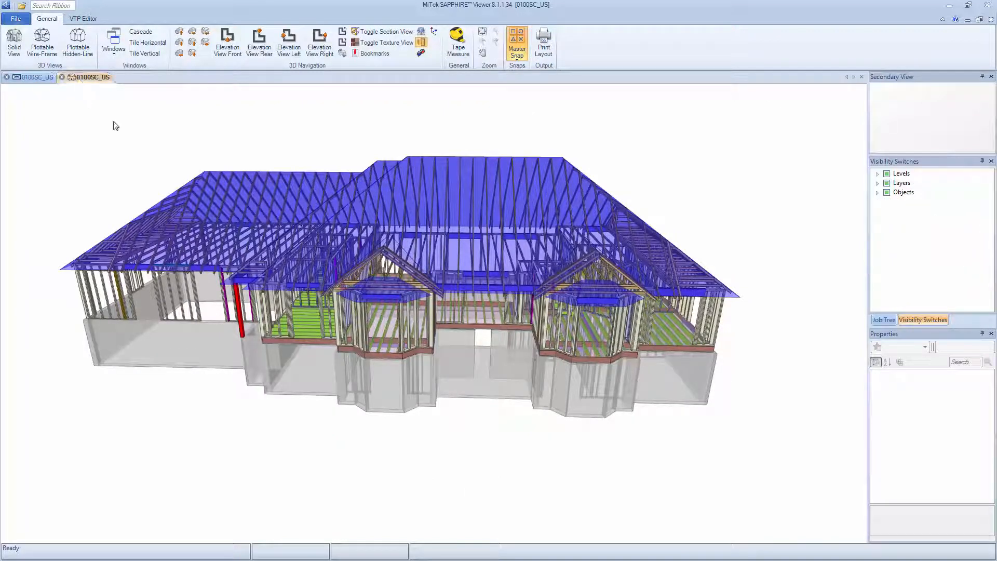
- Select the floor container and bring up its context menu for Isolation Mode
{"action": "left_click", "coordinate": [305, 321]}
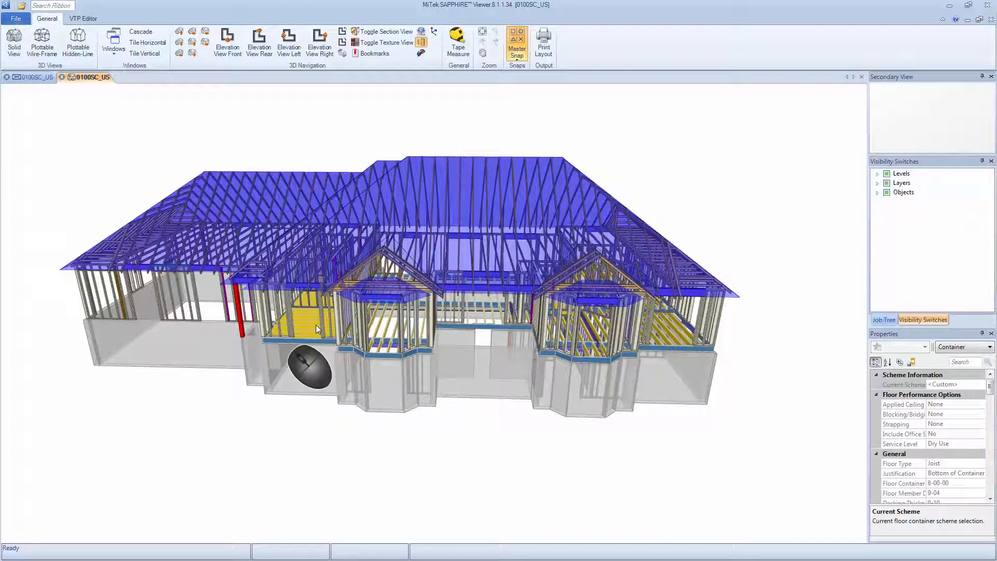
{"action": "right_click", "coordinate": [316, 329]}
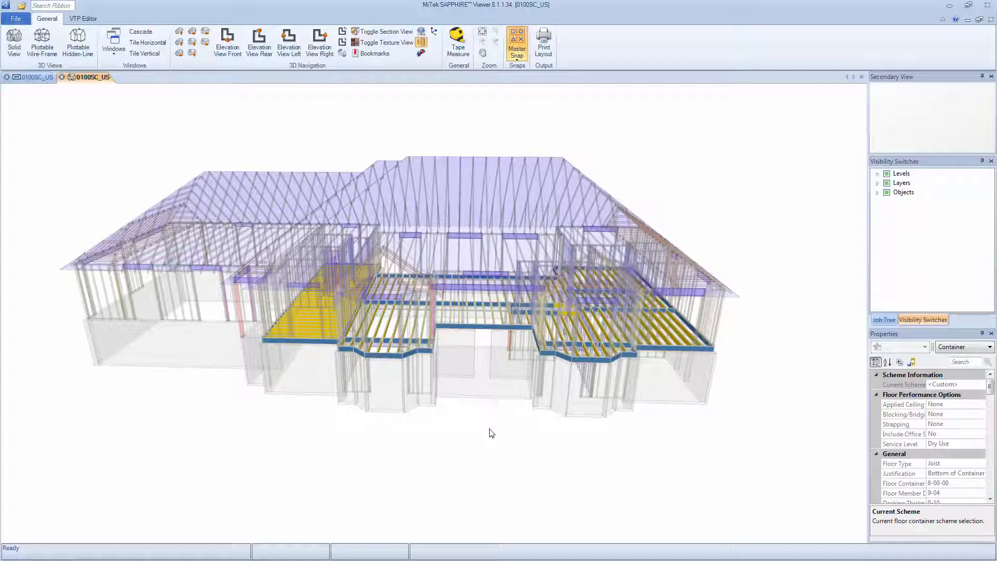
- Drag-select the standard beams on the flat framing plan
{"action": "left_click_drag", "start_coordinate": [490, 432], "coordinate": [452, 423]}
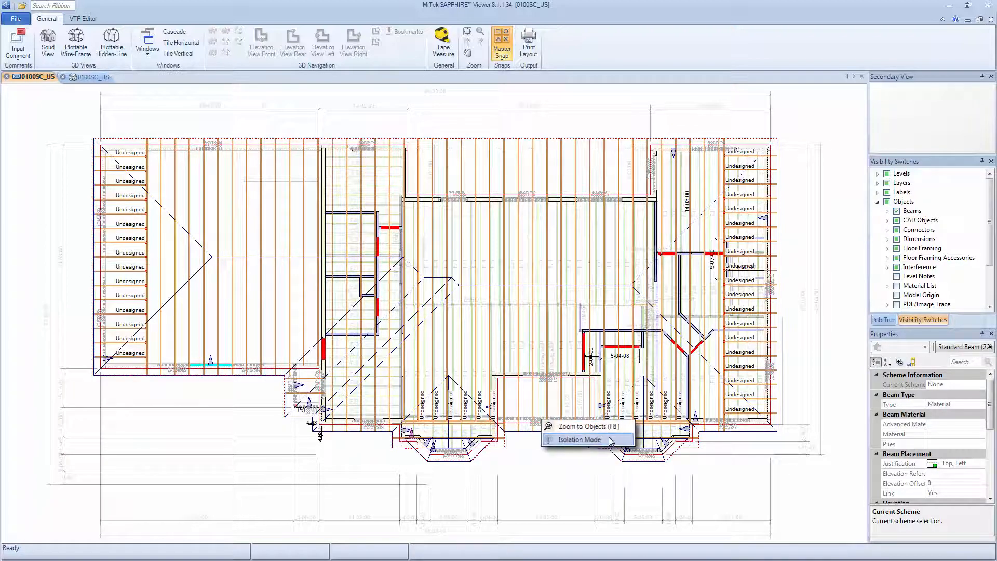
- Isolate the selected beams so the surrounding framing turns translucent in 3D
{"action": "left_click", "coordinate": [578, 439]}
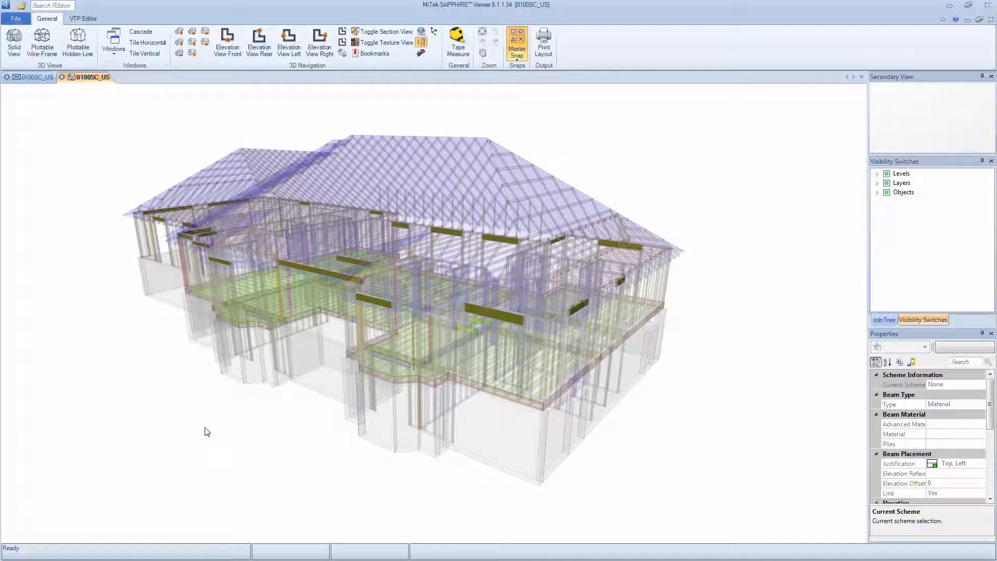
- Turn off Isolation Mode and clear the selection, restoring the fully solid house model
{"action": "right_click", "coordinate": [505, 319]}
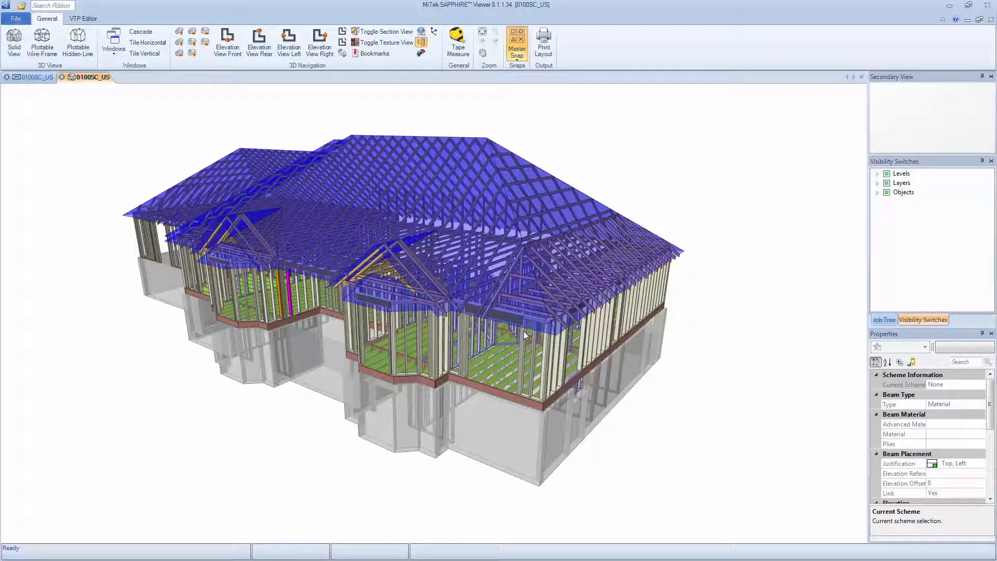
{"action": "key", "text": "Escape"}
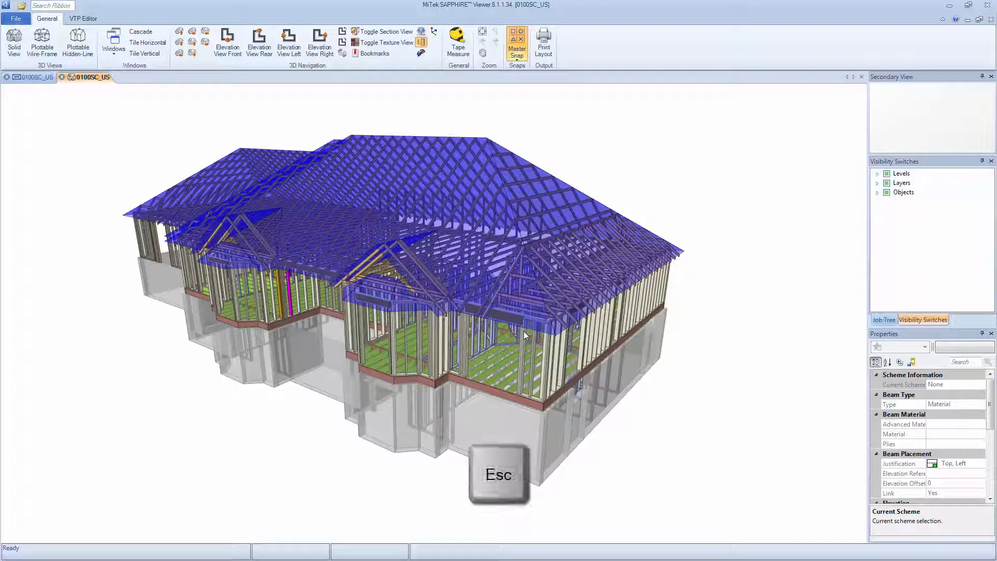